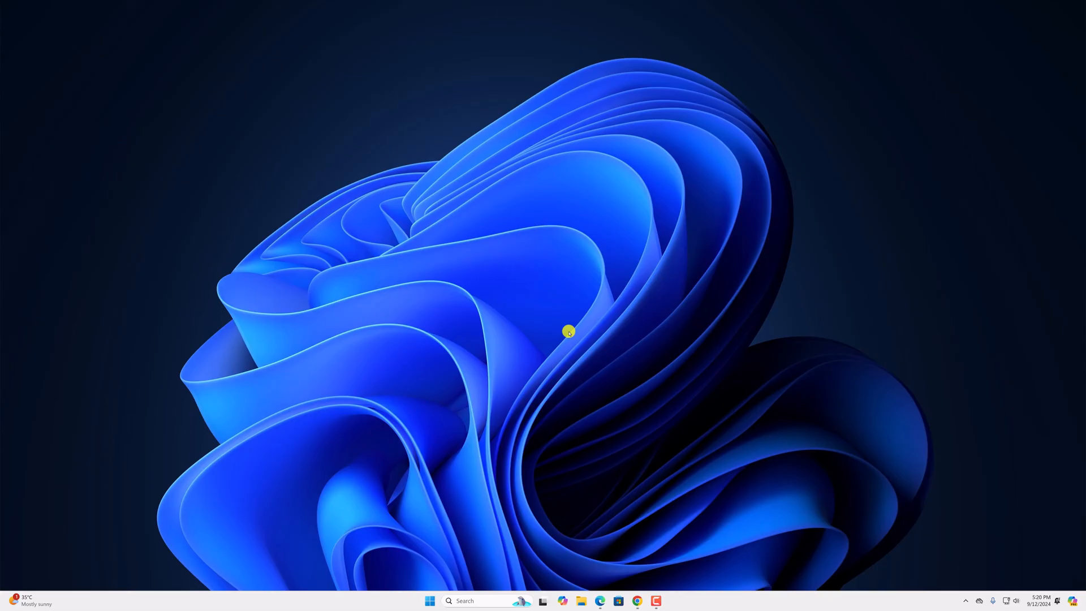
{"action": "mouse_move", "coordinate": [481, 601]}
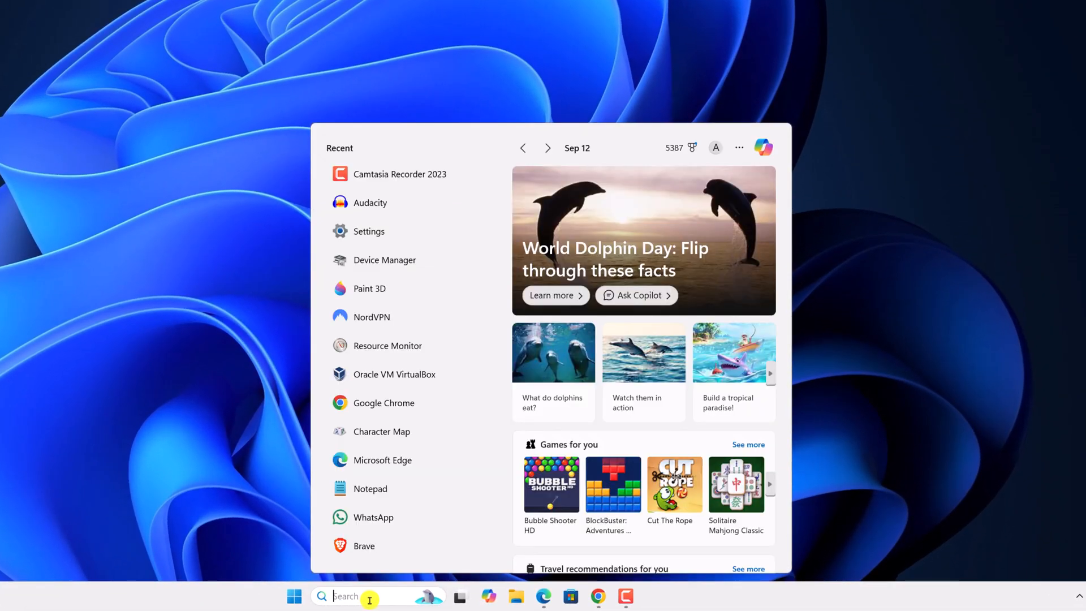
Search Windows for "device Manager" so Device Manager appears as the best match
{"action": "type", "text": "device Manager"}
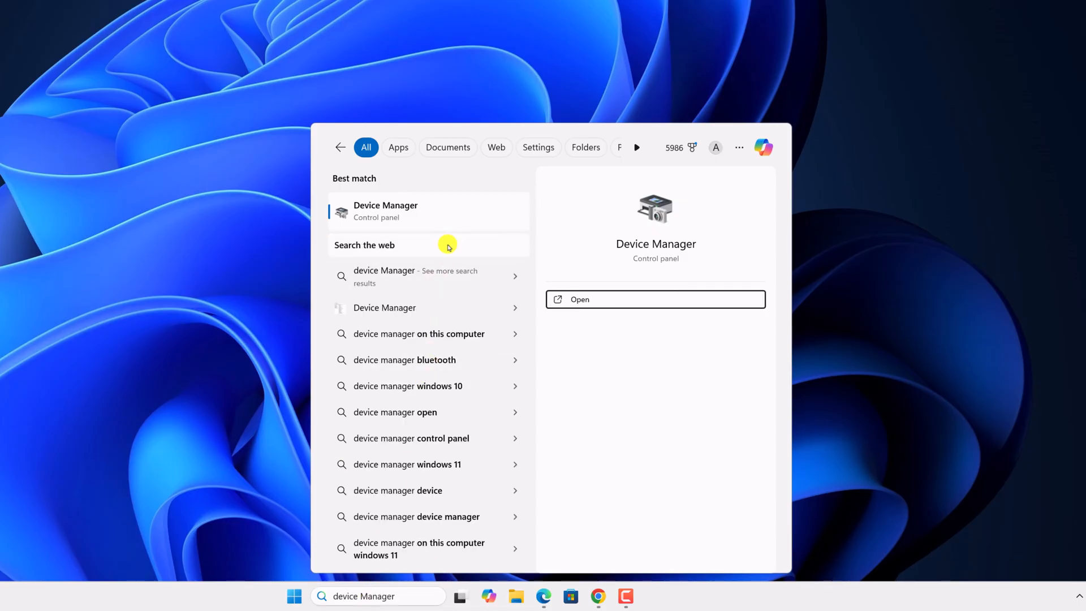
Launch Device Manager, expand Bluetooth and bring up actions for the Intel(R) Wireless Bluetooth(R) adapter
{"action": "left_click", "coordinate": [579, 299]}
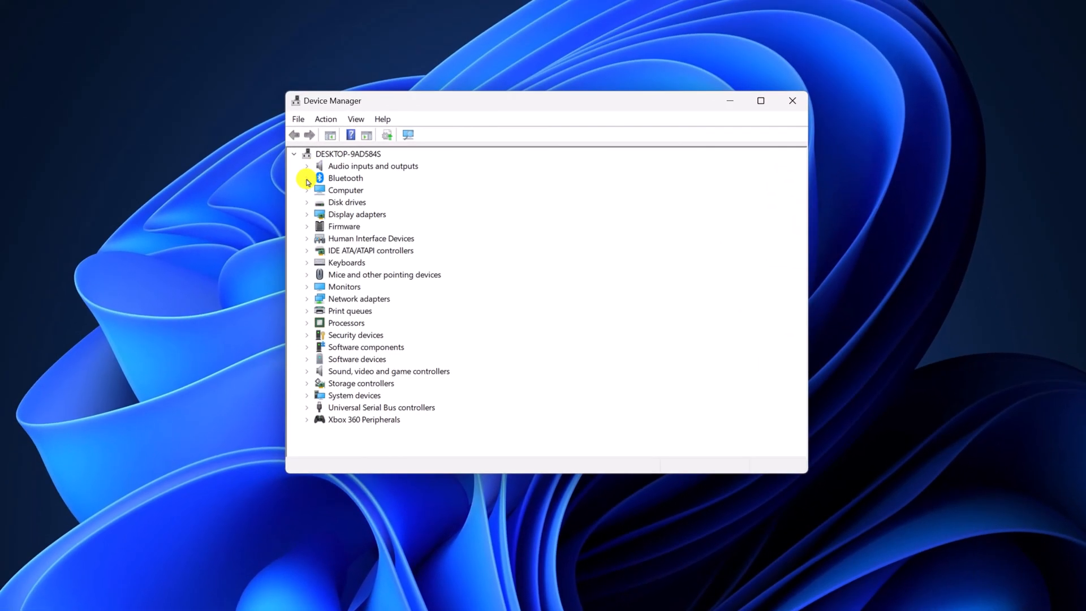
{"action": "left_click", "coordinate": [307, 178]}
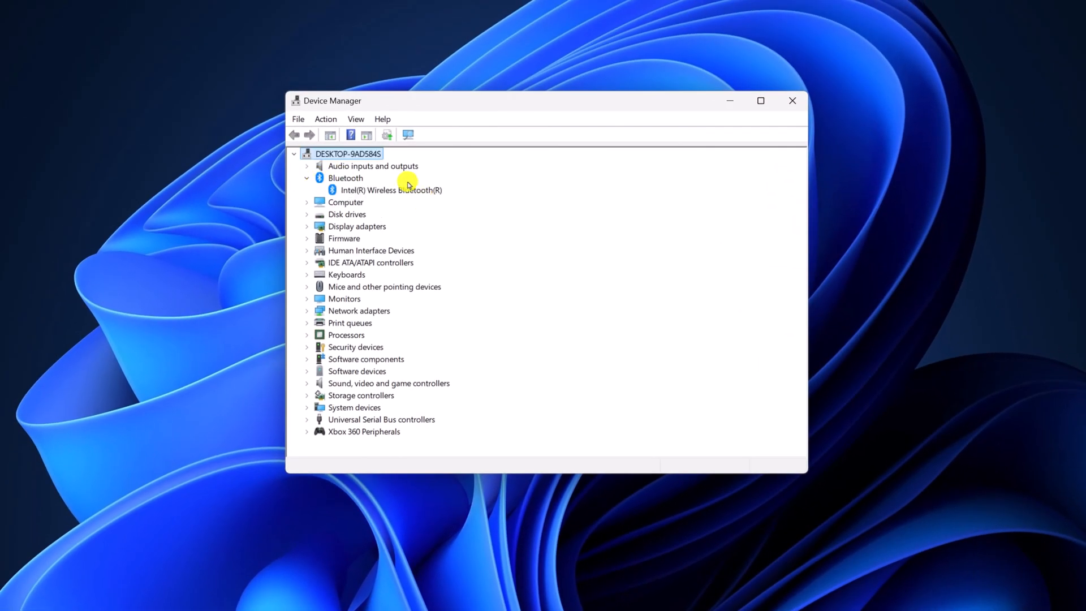
{"action": "left_click", "coordinate": [390, 190]}
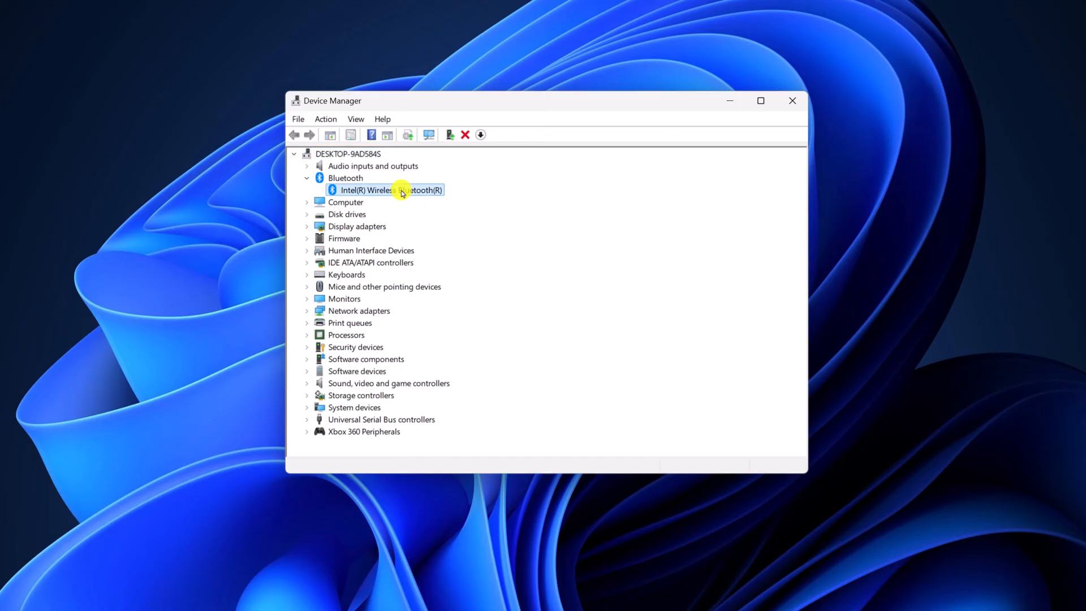
{"action": "right_click", "coordinate": [387, 190]}
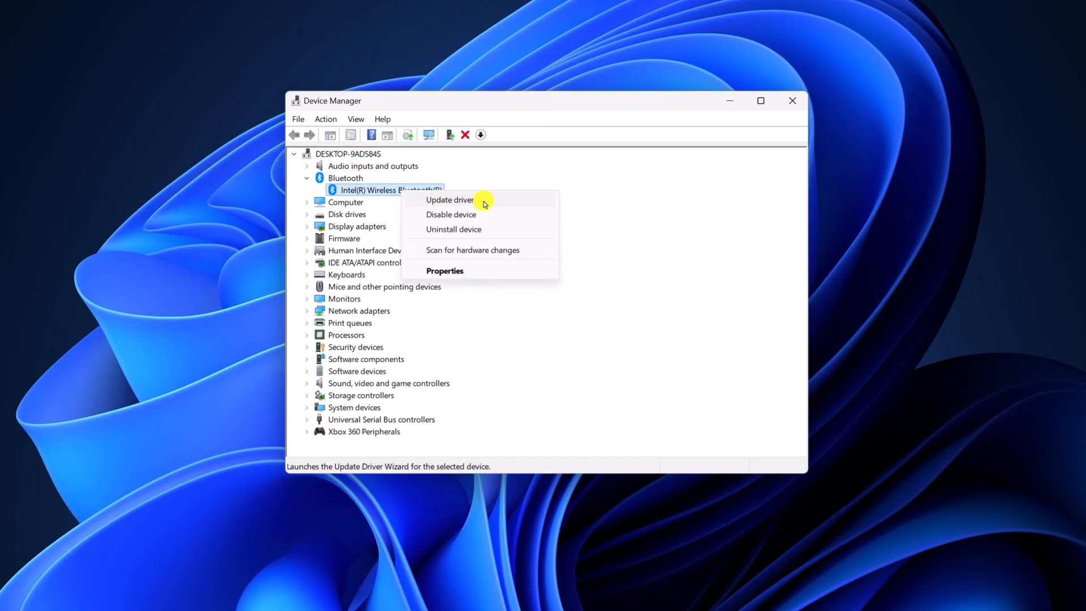
Update the adapter driver via automatic search, confirming the best driver is already installed
{"action": "left_click", "coordinate": [450, 200]}
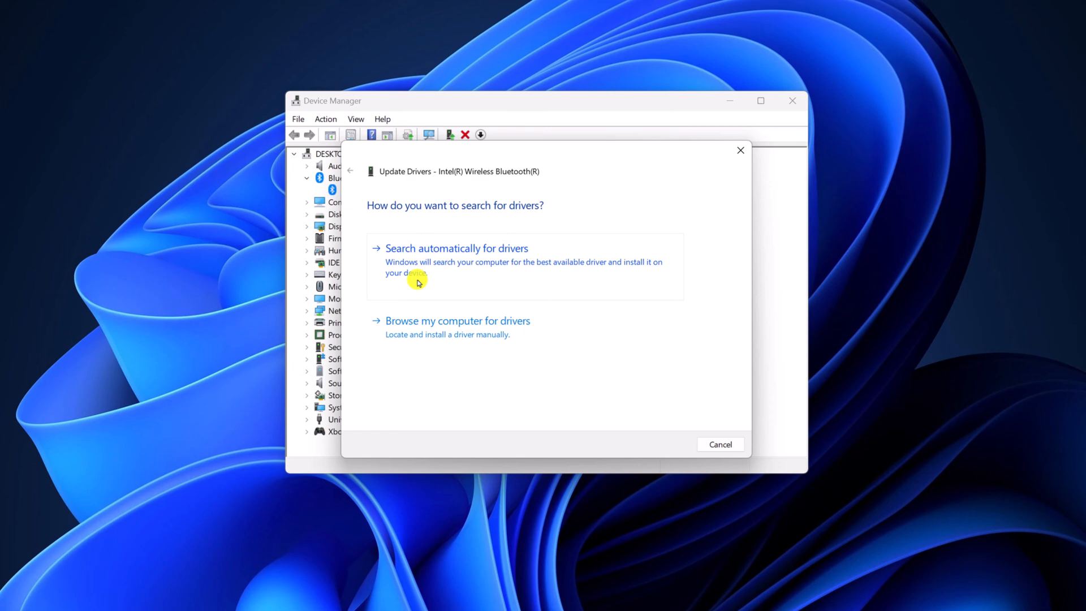
{"action": "left_click", "coordinate": [456, 248]}
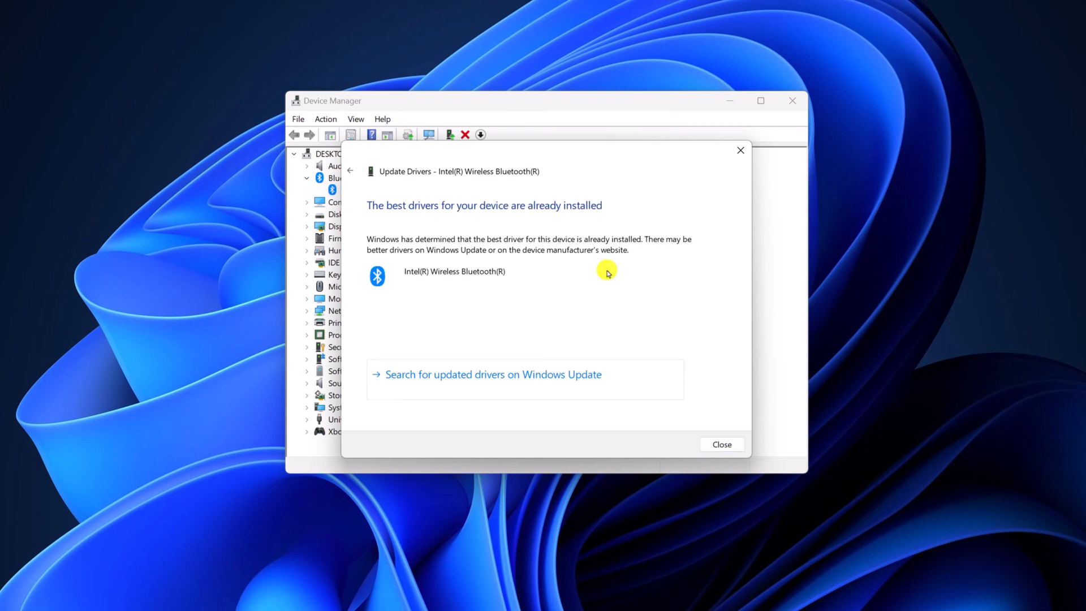
{"action": "mouse_move", "coordinate": [652, 341]}
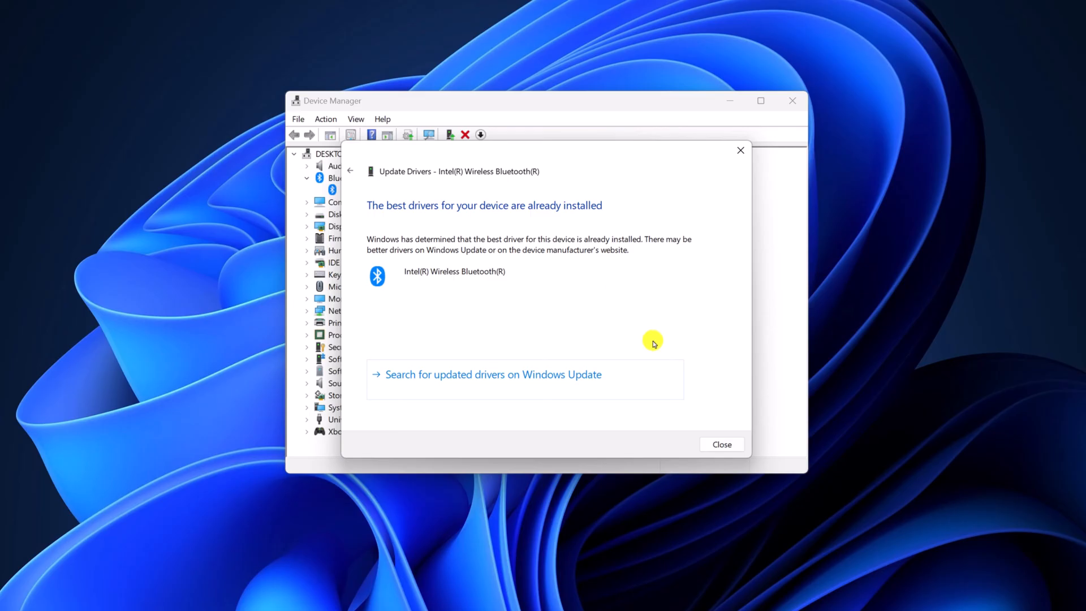
{"action": "left_click", "coordinate": [721, 444]}
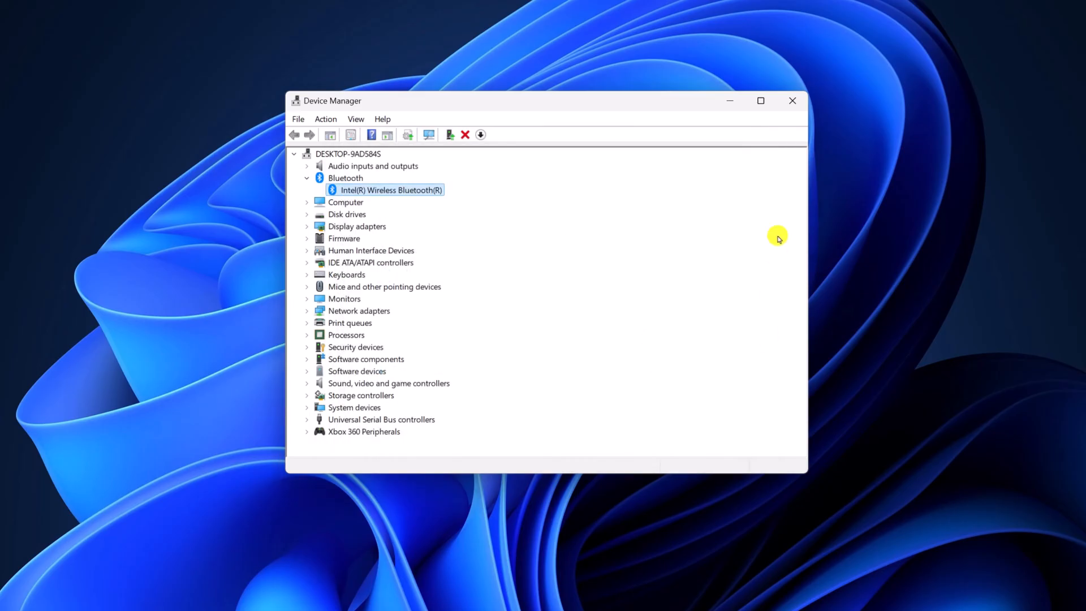
Launch Settings from Start and navigate to Windows Update, heading into Advanced options
{"action": "left_click", "coordinate": [792, 101]}
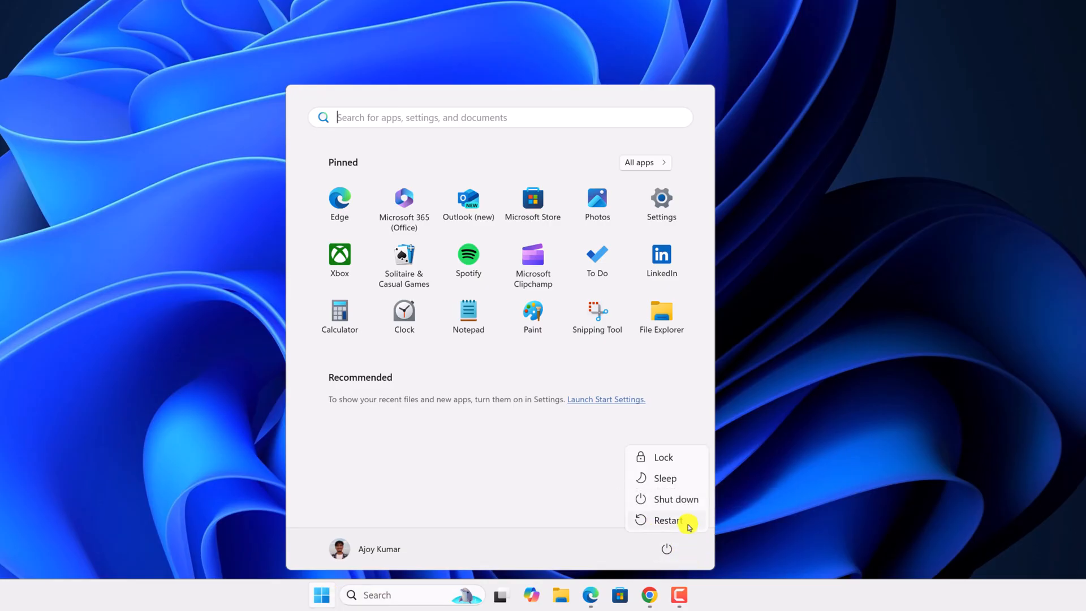
{"action": "left_click", "coordinate": [667, 520]}
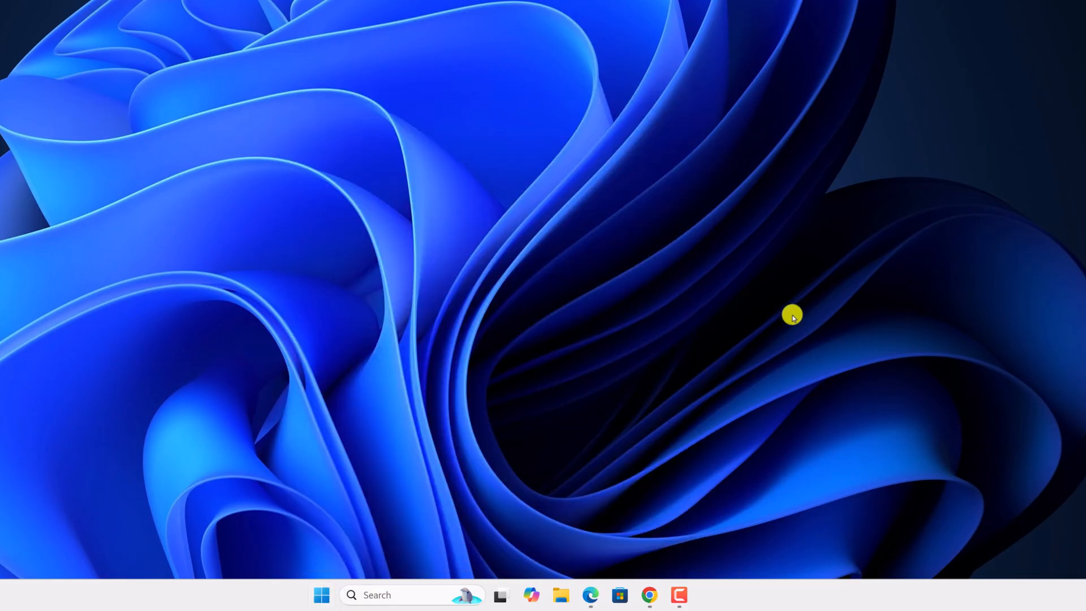
{"action": "mouse_move", "coordinate": [659, 354]}
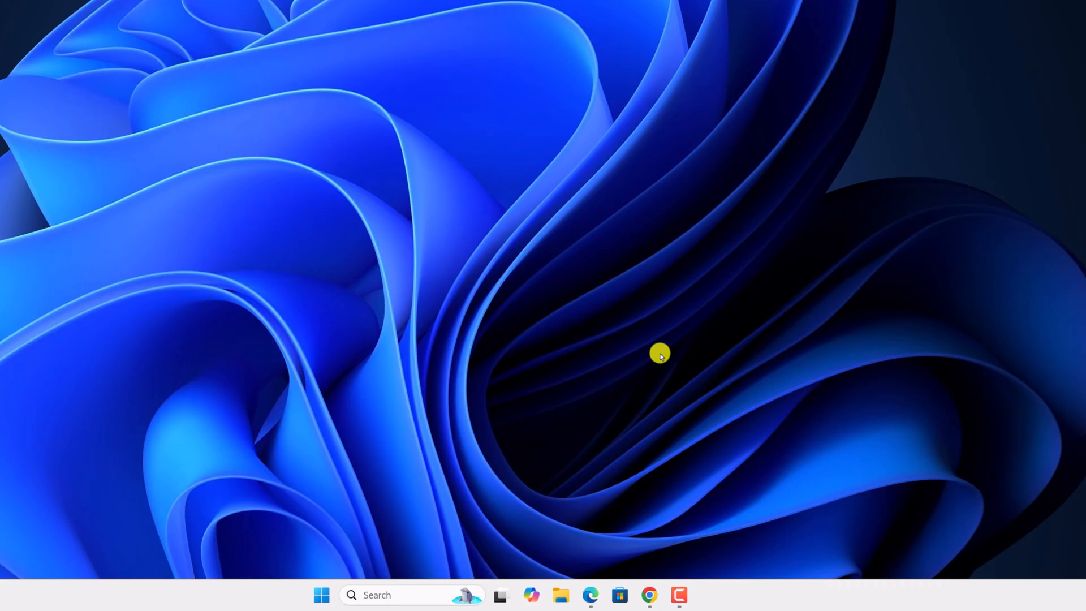
{"action": "left_click", "coordinate": [320, 594]}
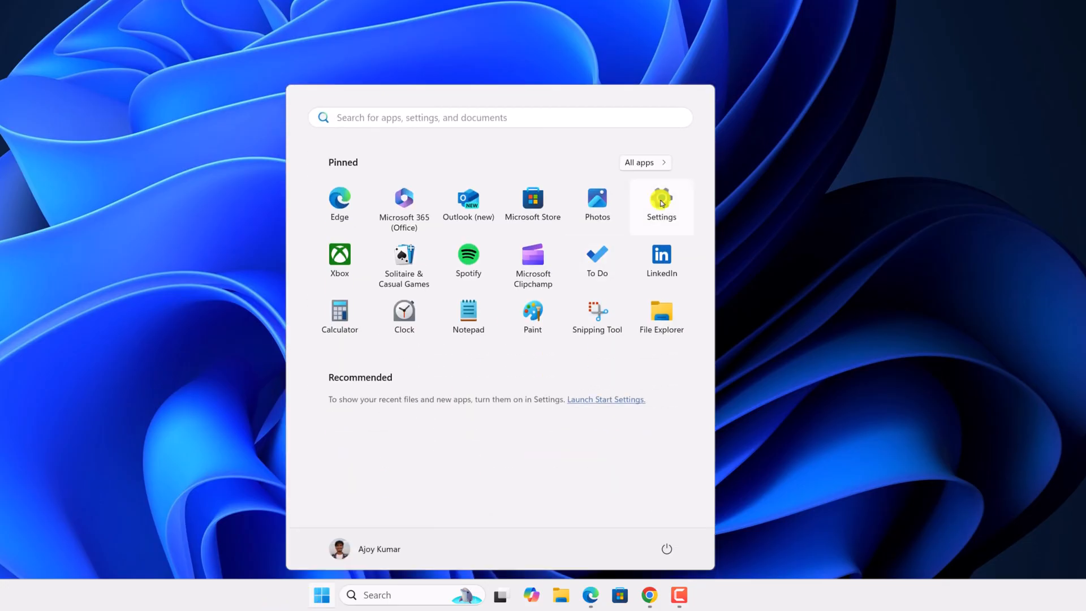
{"action": "left_click", "coordinate": [661, 202]}
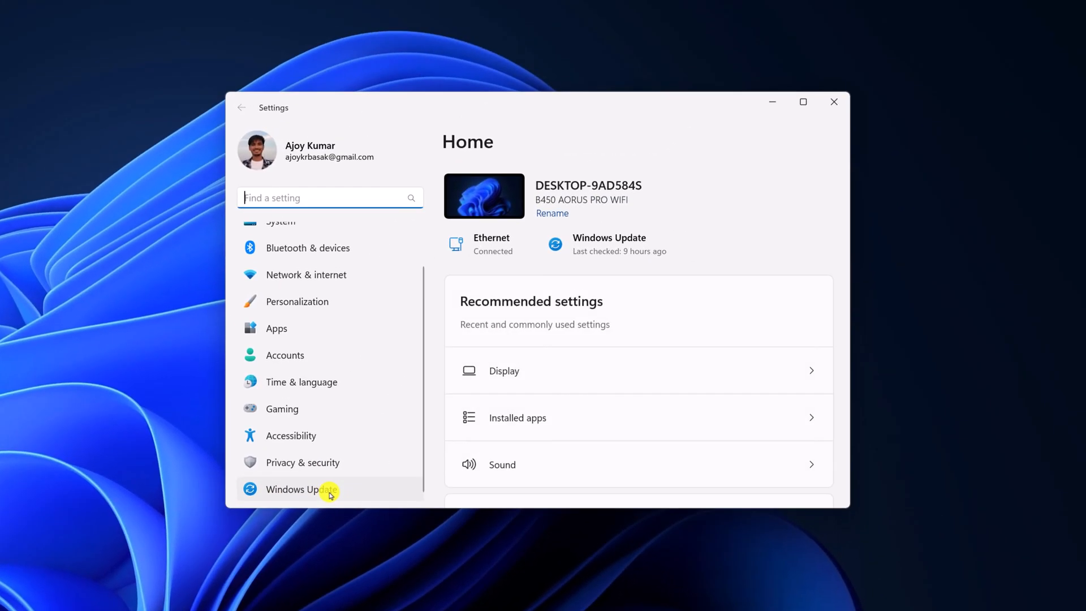
{"action": "left_click", "coordinate": [301, 488]}
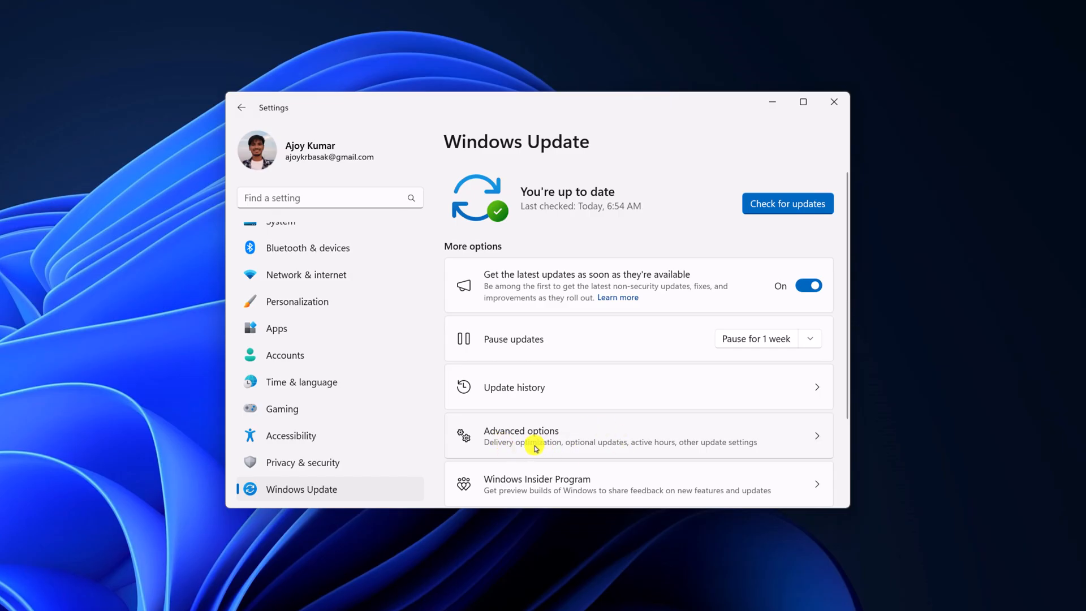
{"action": "left_click", "coordinate": [520, 436]}
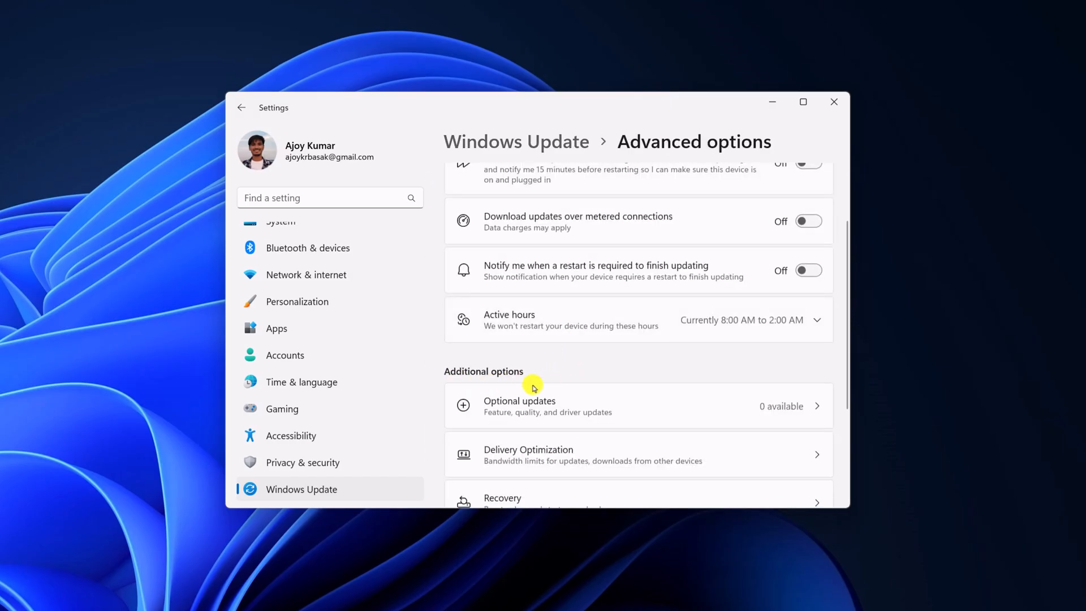
{"action": "mouse_move", "coordinate": [478, 422]}
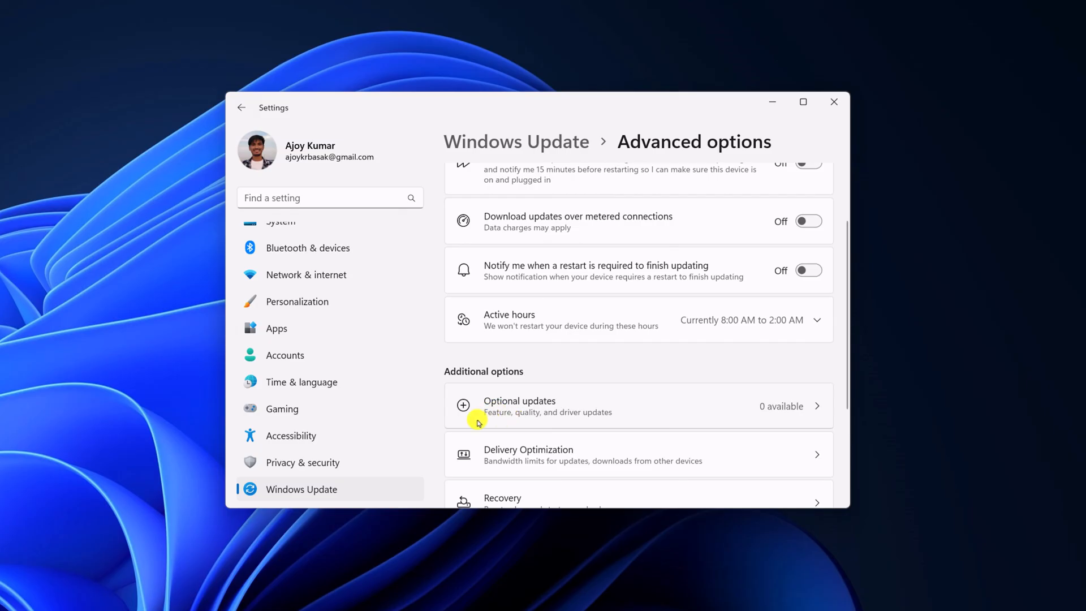
{"action": "mouse_move", "coordinate": [674, 415]}
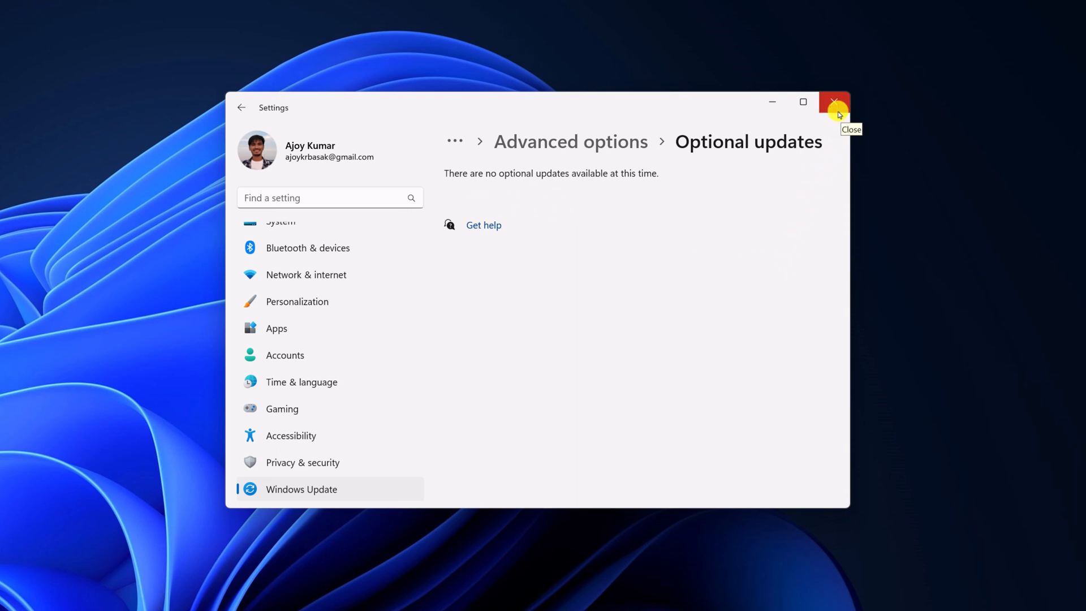
Confirm no optional driver updates are available and close Settings
{"action": "left_click", "coordinate": [835, 101]}
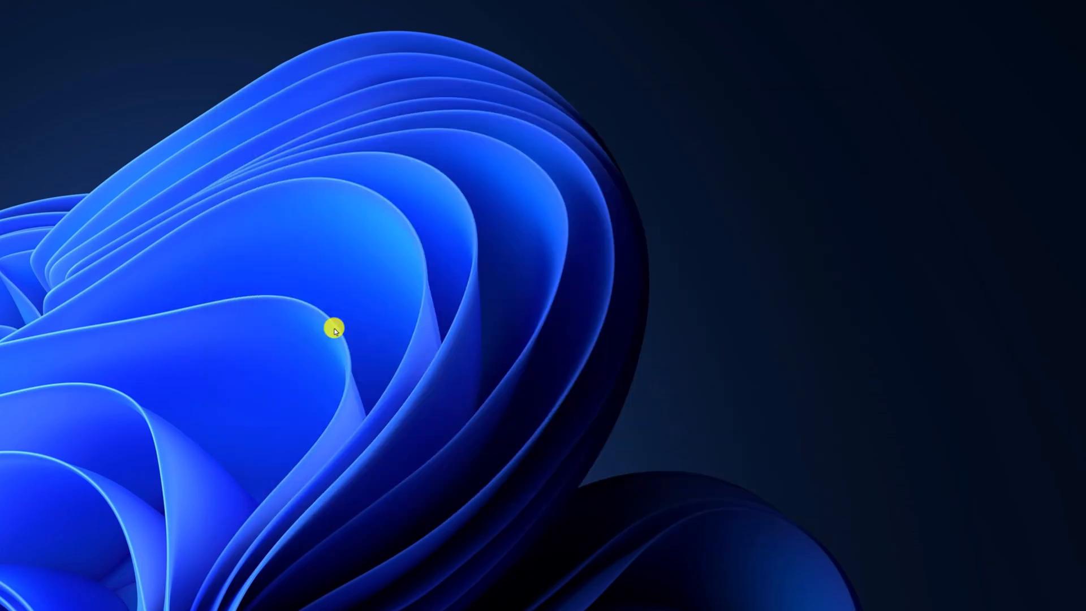